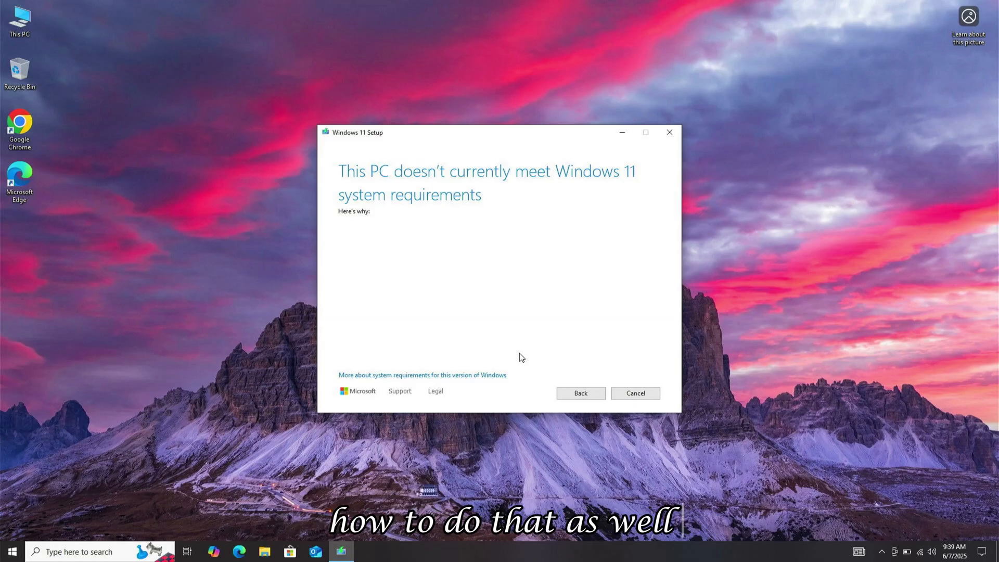
Cancel Windows 11 Setup's 'This PC doesn't currently meet system requirements' warning
click(635, 394)
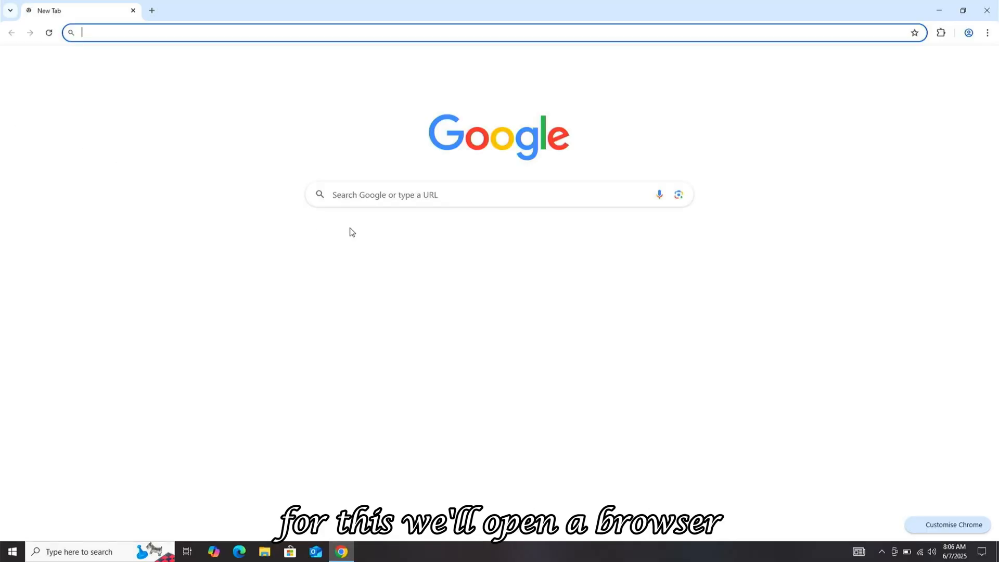
Search 'windows 11' in Chrome and open Microsoft's Download Windows 11 page
text(windows 11)
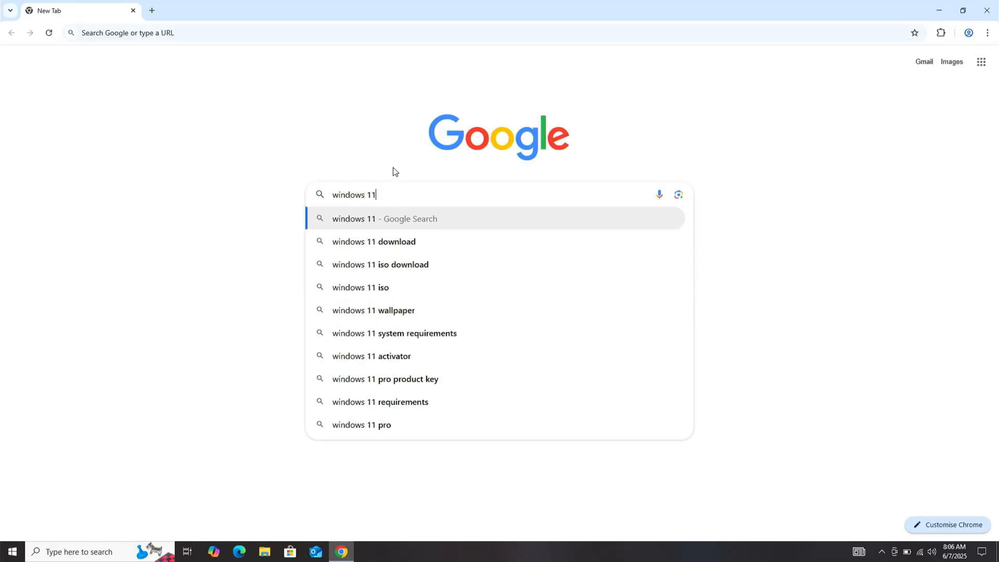
click(374, 241)
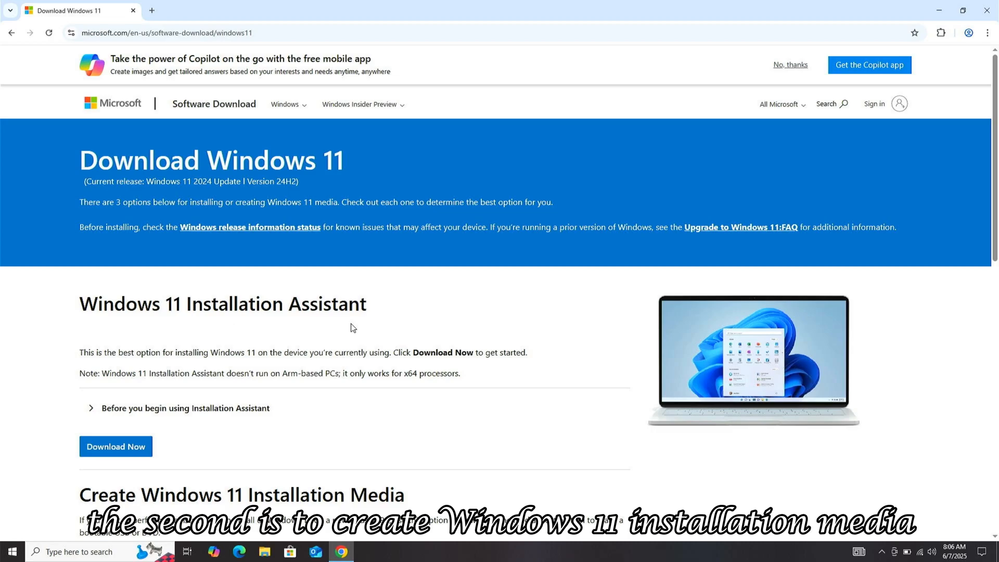
Select the Windows 11 multi-edition ISO for x64 devices and proceed with Download Now
scroll(down, 3)
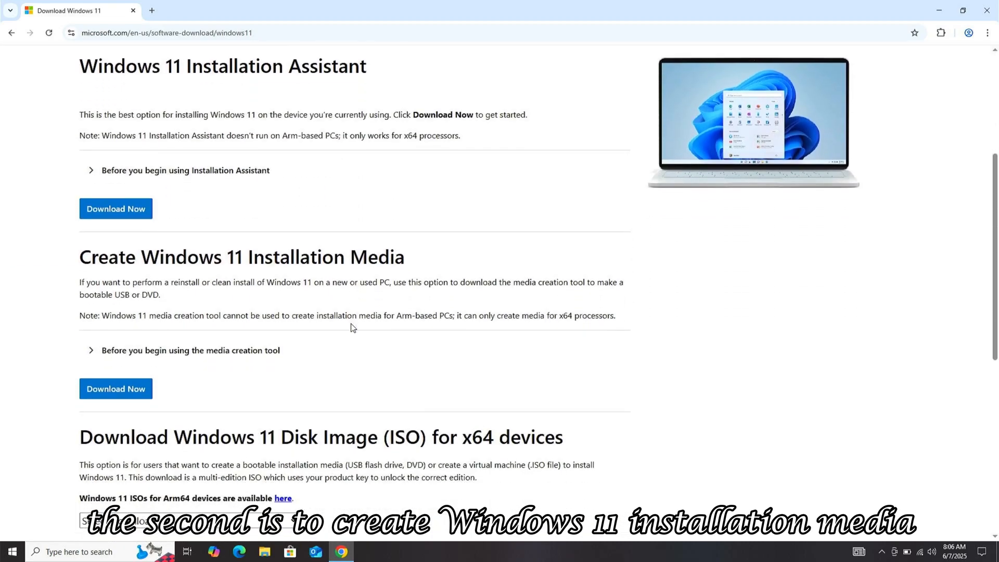
scroll(down, 3)
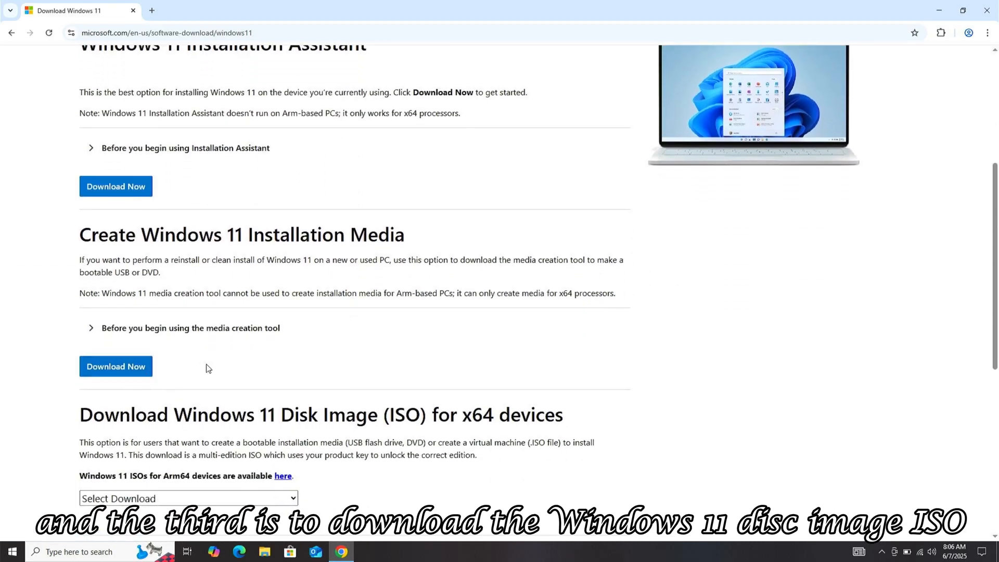
scroll(down, 3)
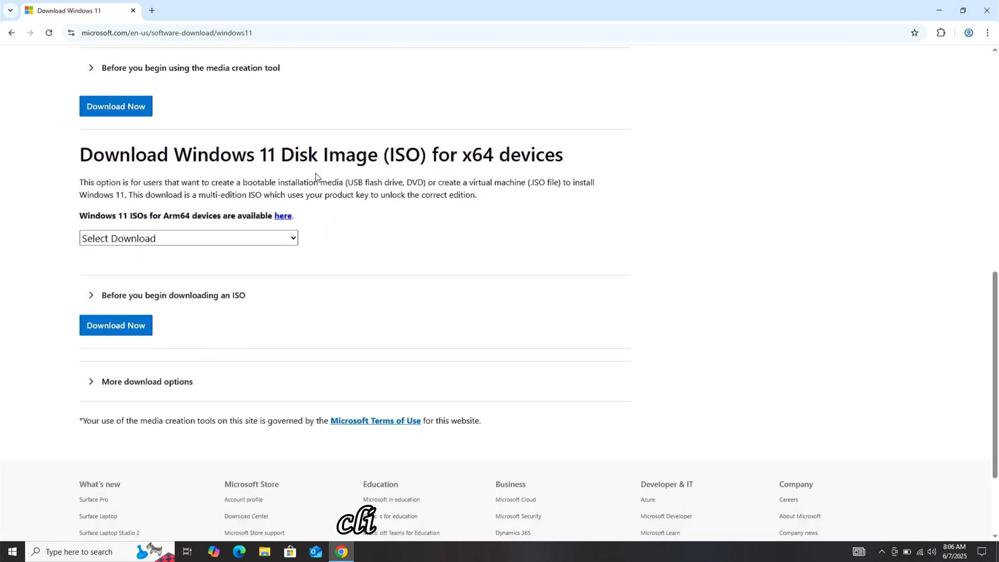
click(187, 237)
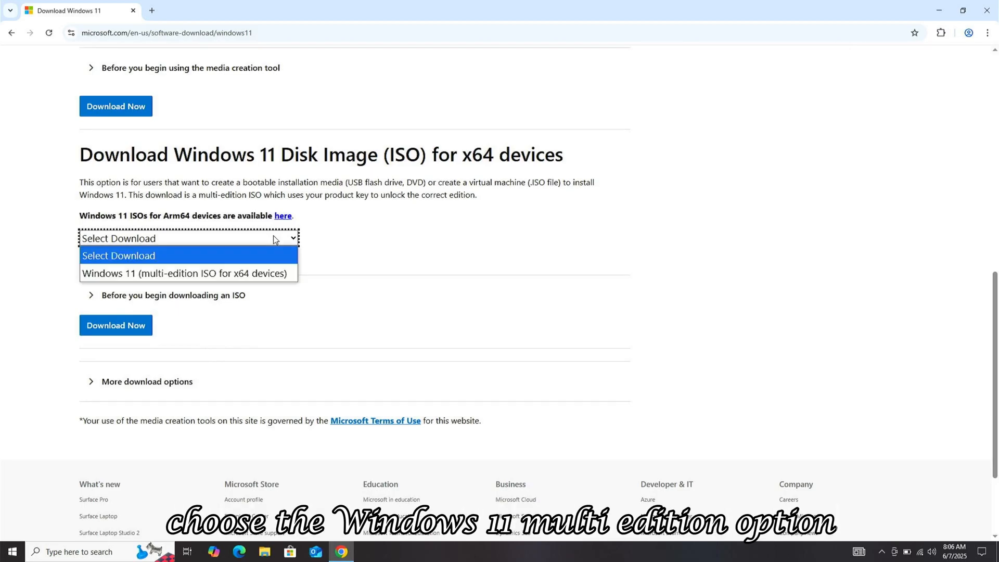
click(184, 272)
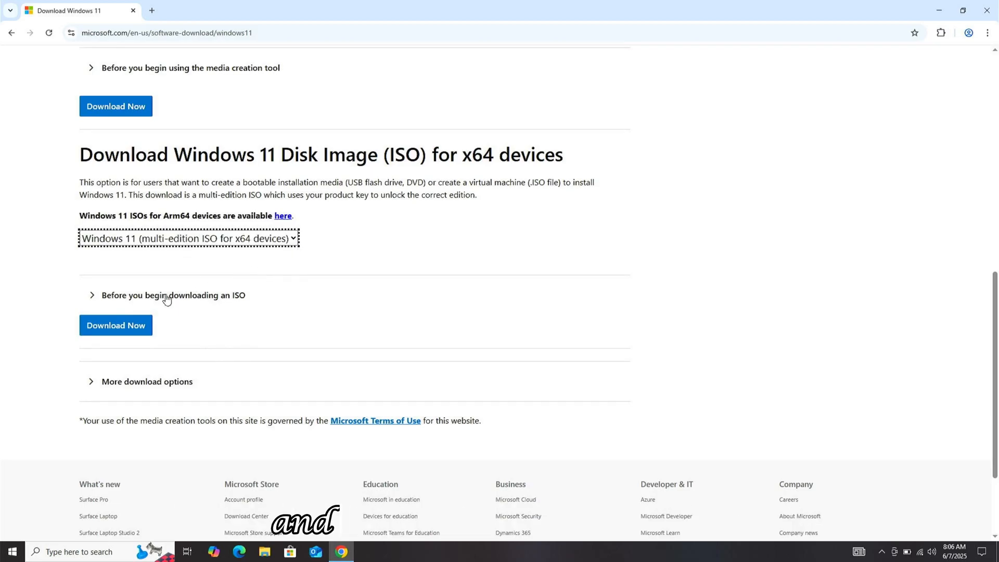
click(115, 325)
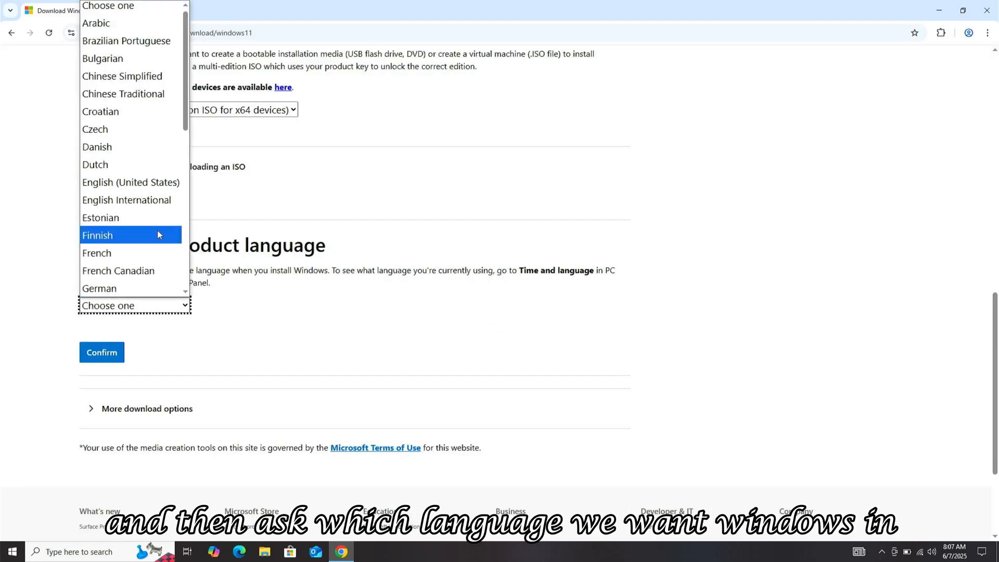
Choose English (United States) as product language, confirm, and request the 64-bit download
scroll(down, 3)
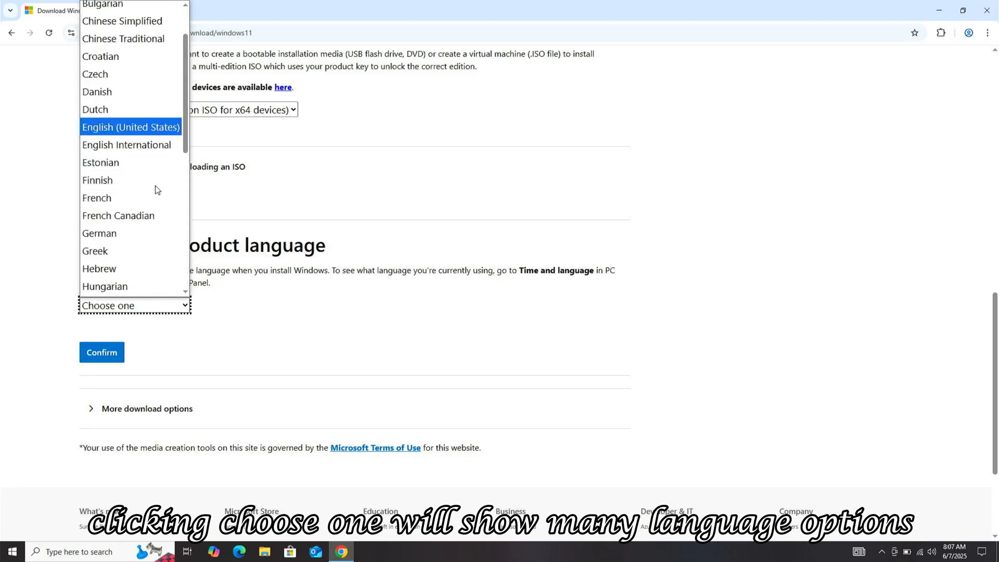
click(131, 127)
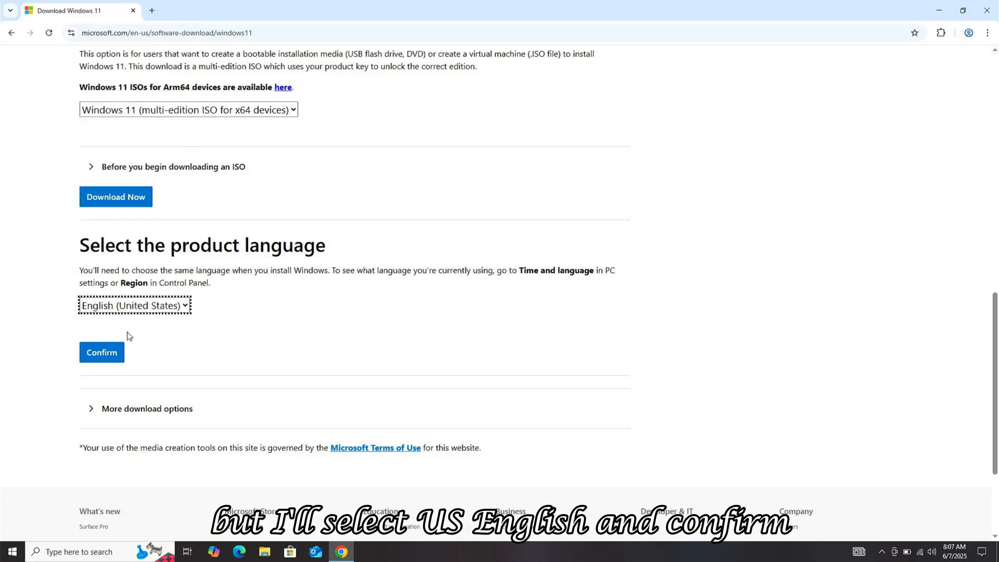
click(101, 352)
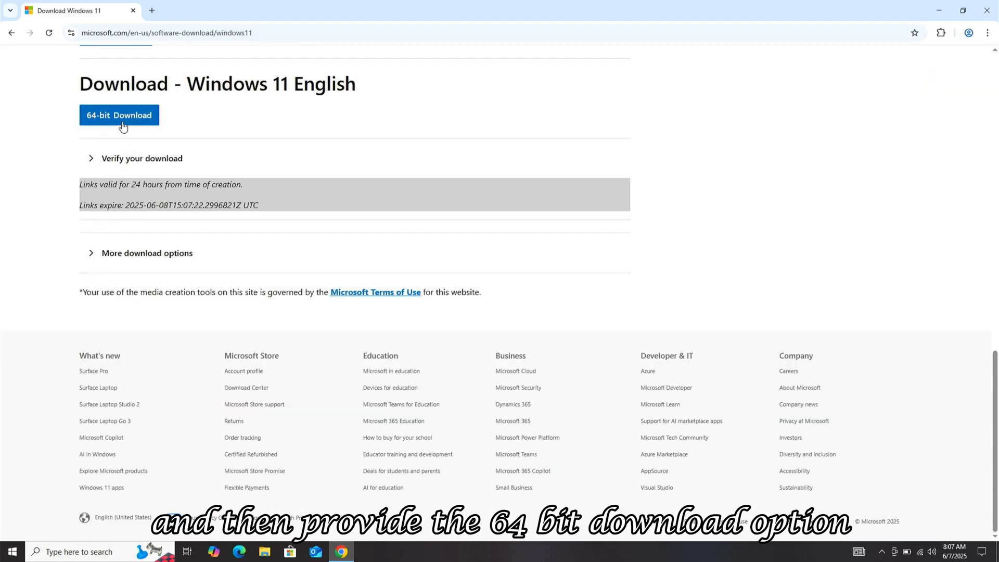
click(119, 116)
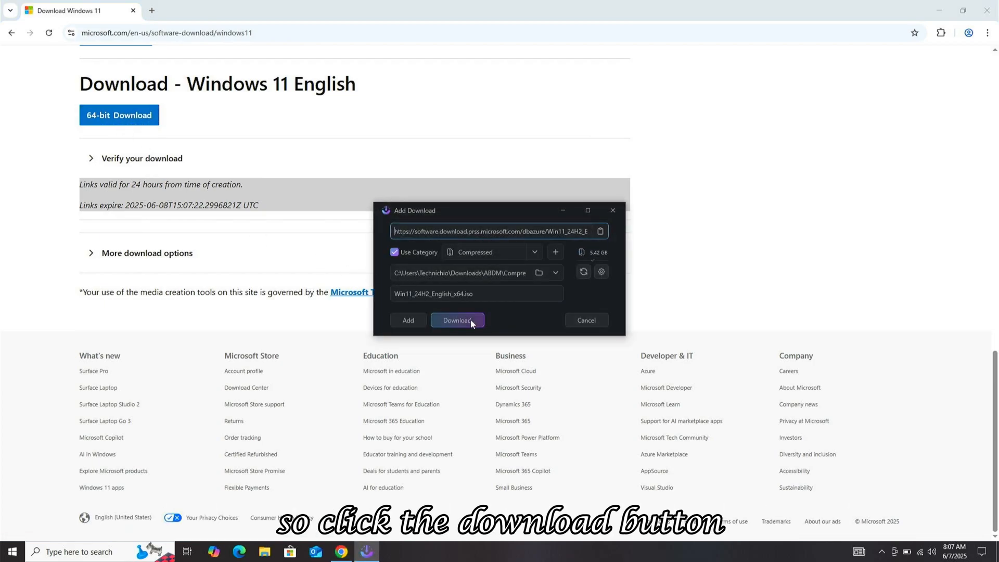
Start downloading Win11_24H2_English_x64.iso in AB Download Manager and close the browser
click(457, 320)
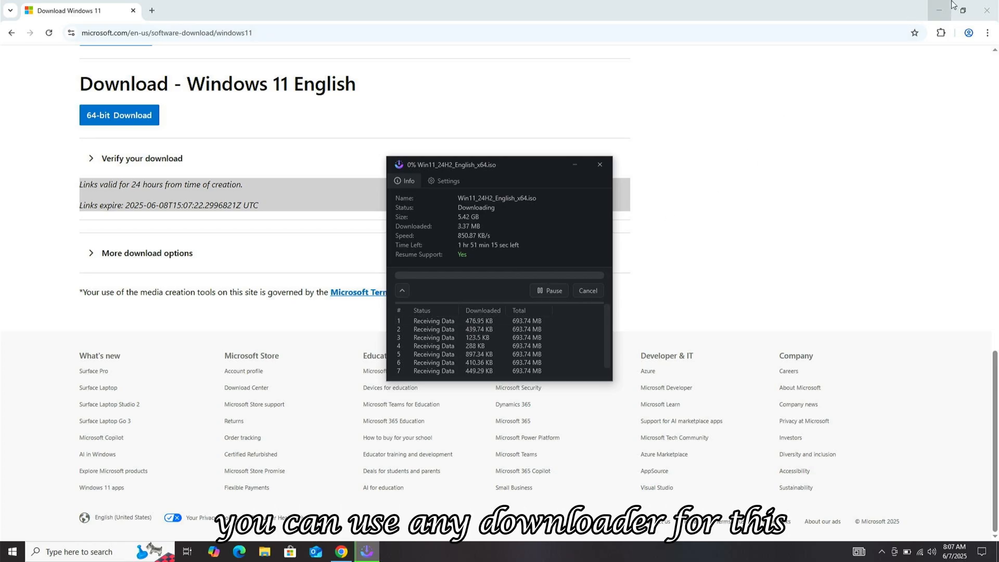
click(938, 11)
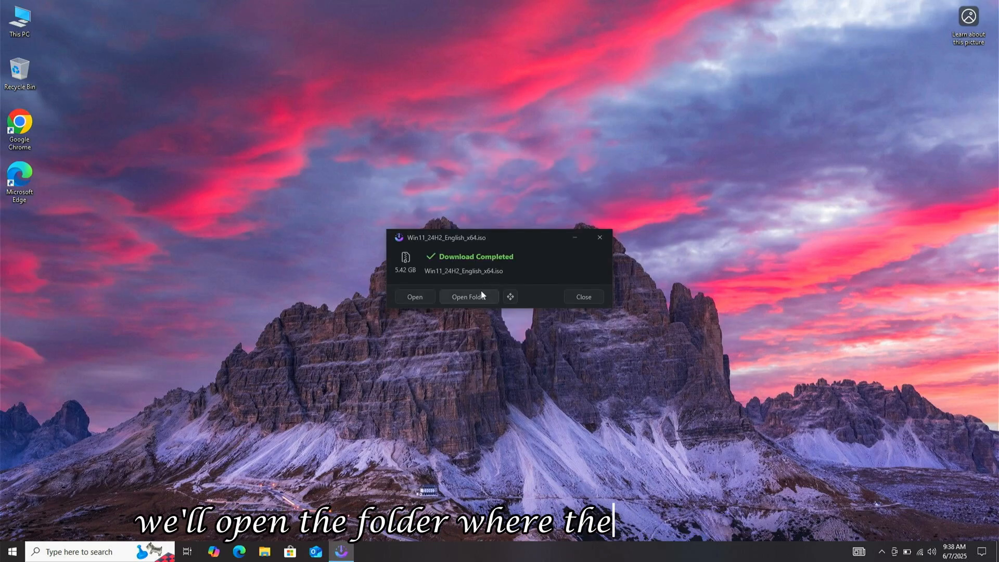
Mount the downloaded Windows 11 ISO as drive E: and launch its setup with admin approval
click(468, 296)
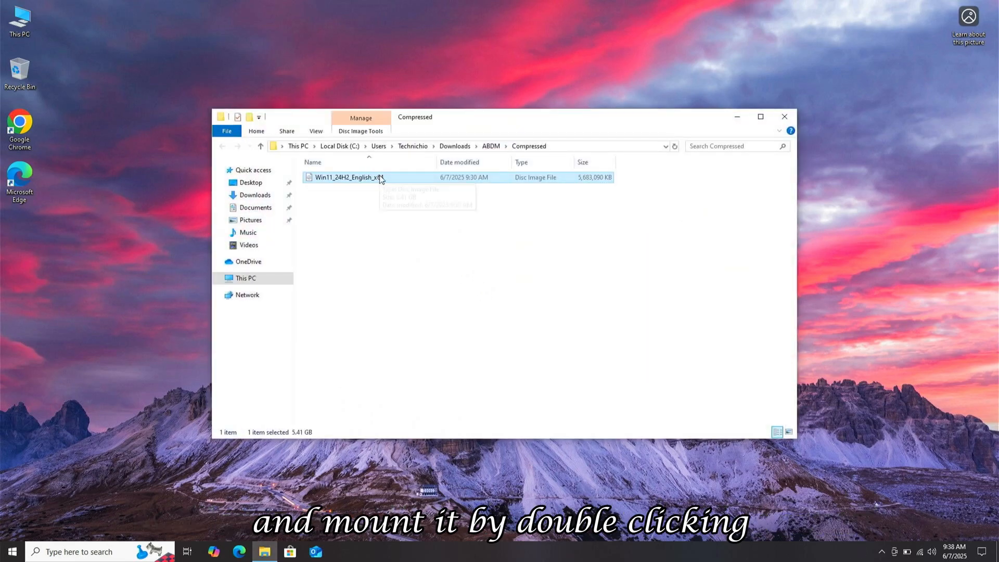
double_click(347, 177)
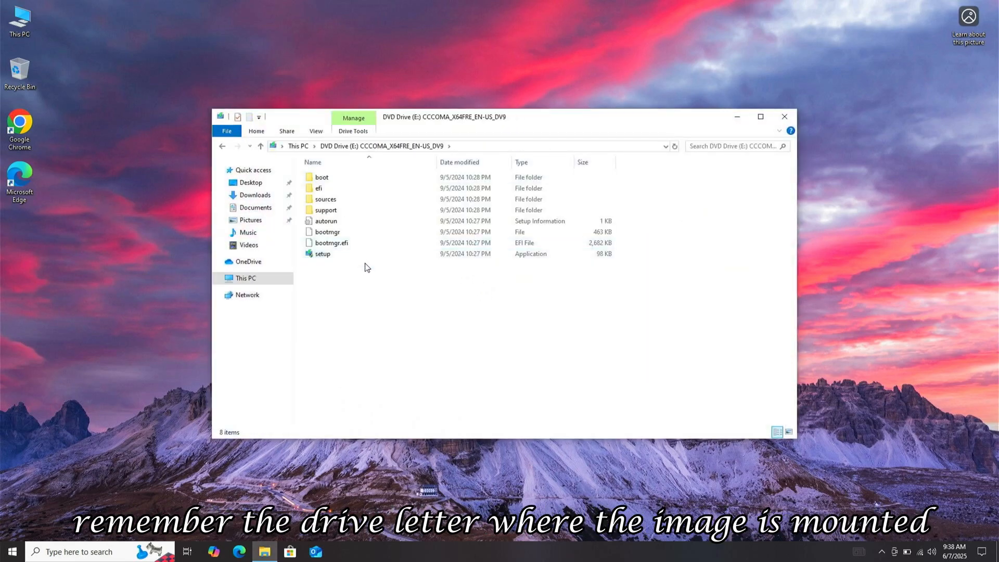
double_click(322, 253)
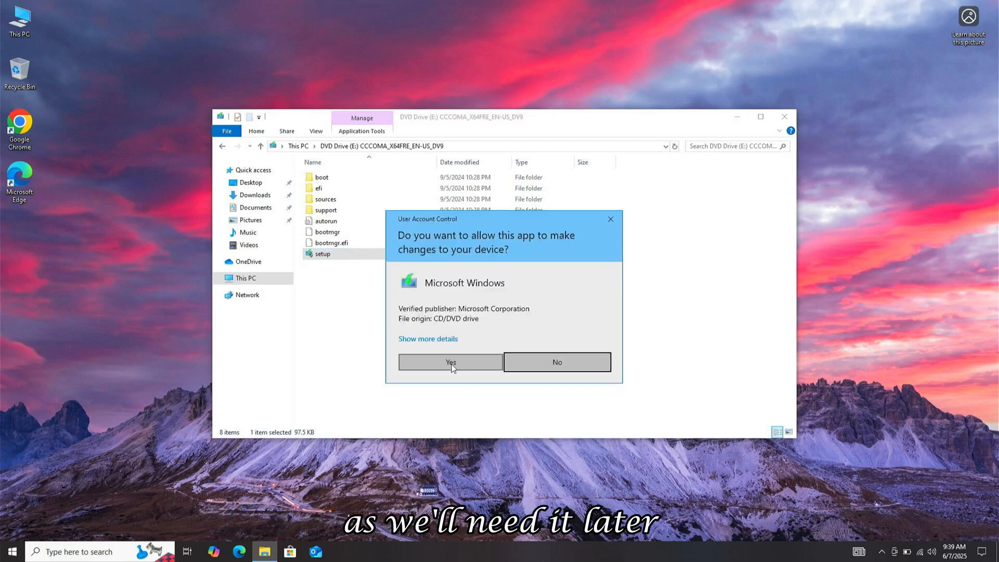
click(449, 362)
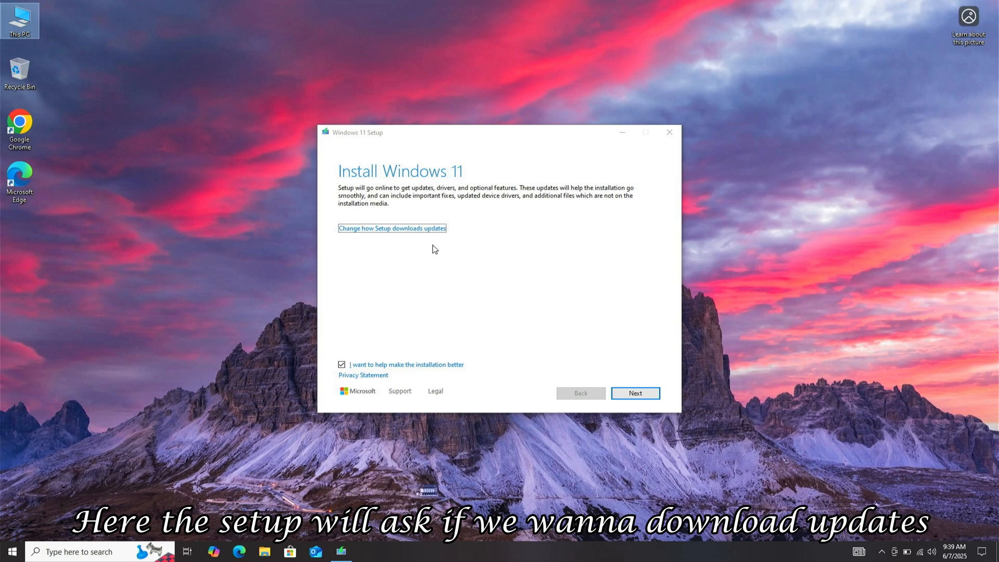
Set Setup to 'Not right now' for updates, drivers and optional features, then continue
click(391, 227)
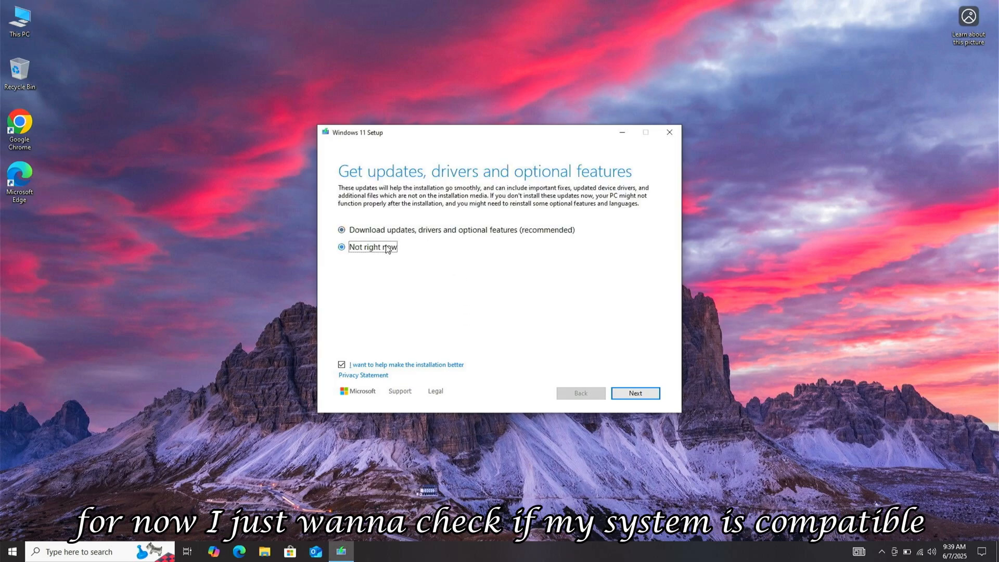
click(342, 247)
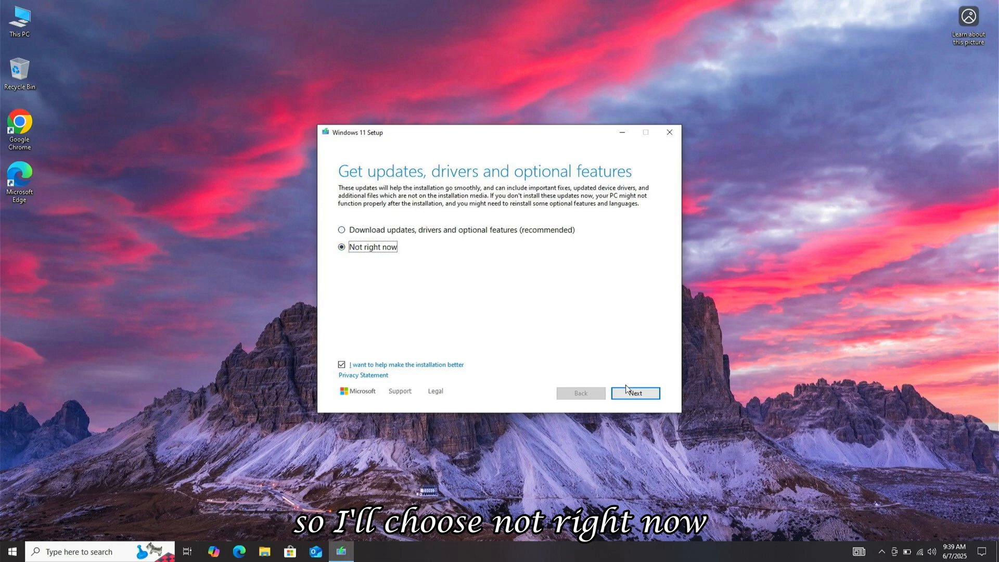
click(635, 393)
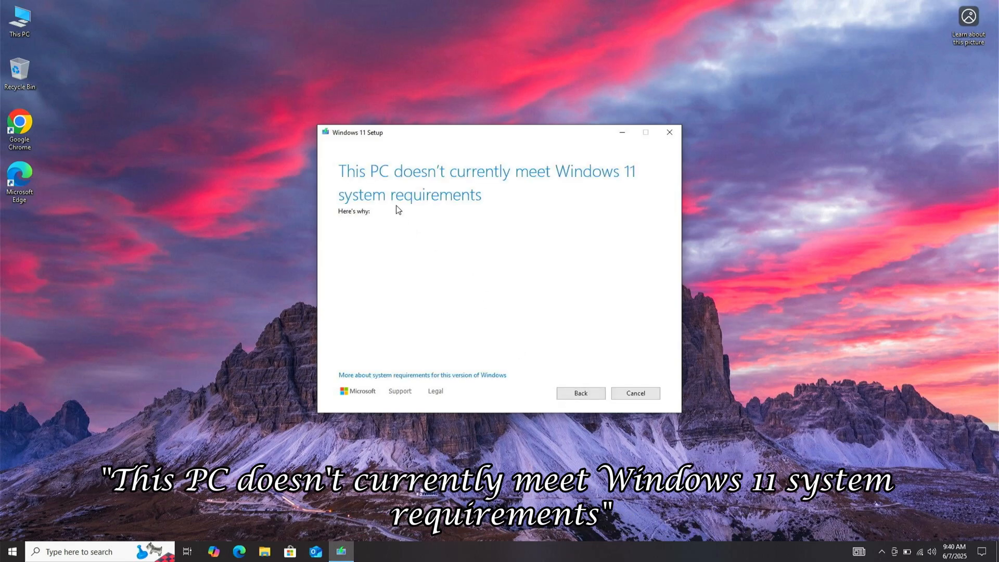
mouse_move(637, 186)
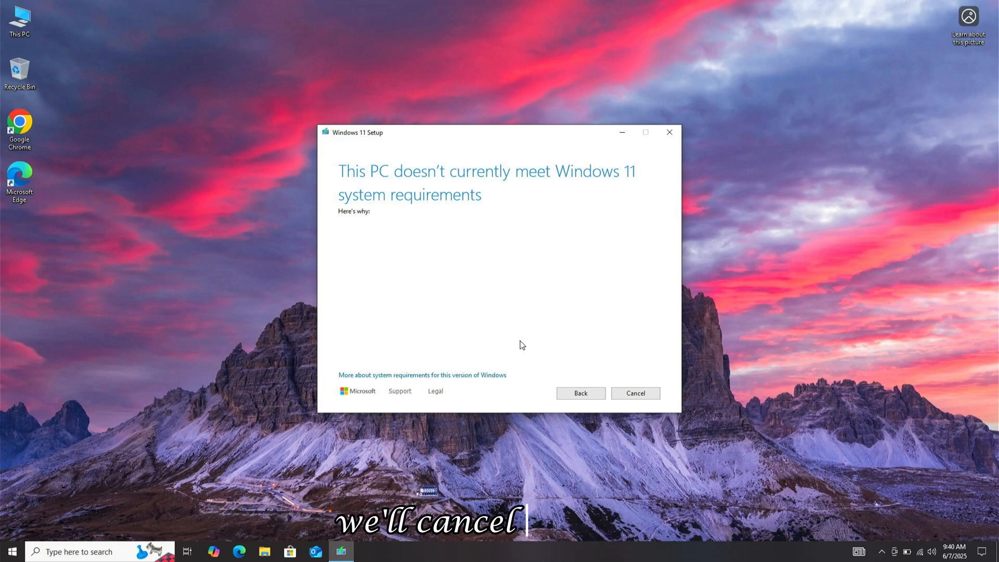
Cancel the failed Windows 11 requirements screen and bring up the Run box with Windows+R
click(635, 392)
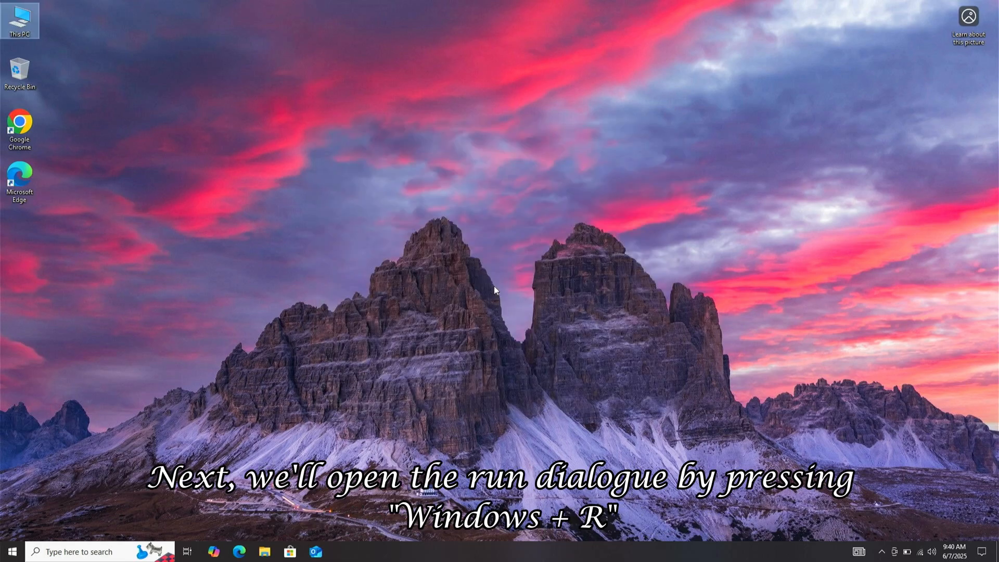
key(Win+r)
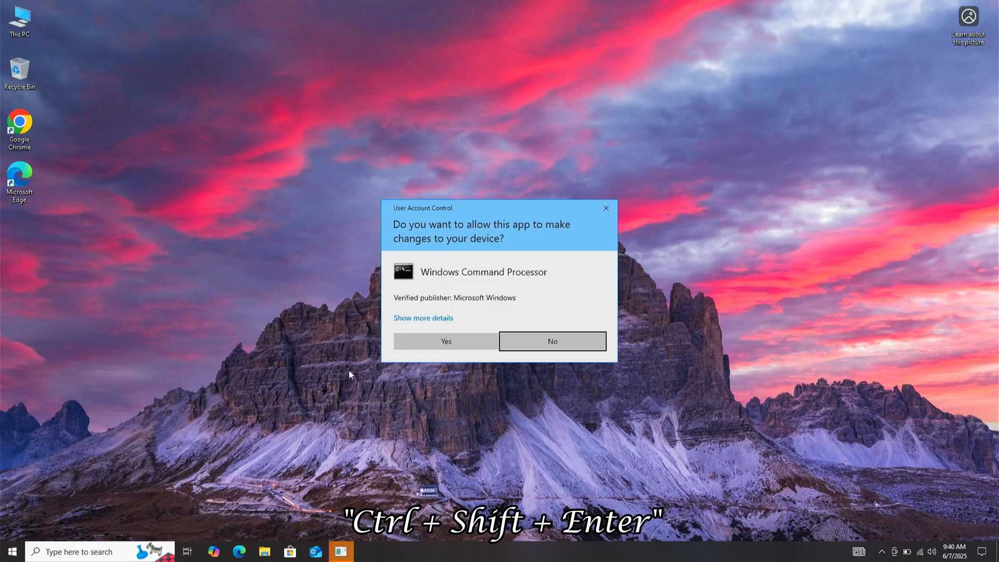
In an elevated Command Prompt on E:, run setup.exe /product server /compat ignorewarning
click(445, 341)
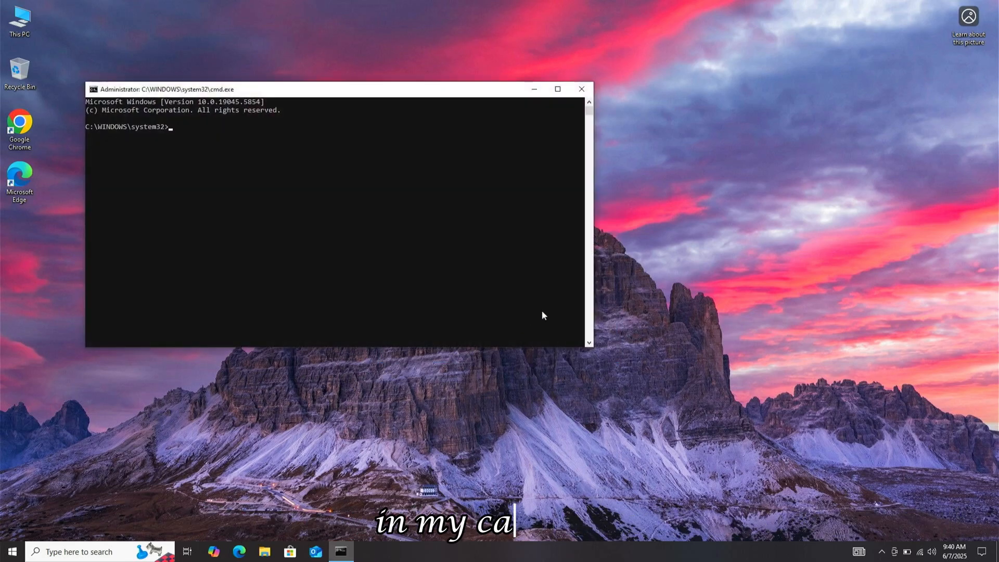
text(e:)
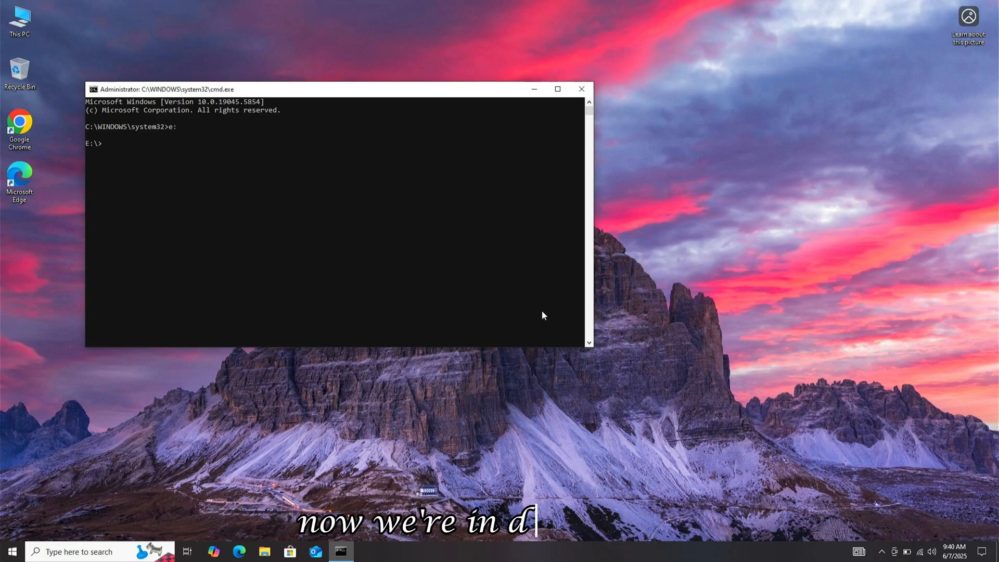
text(setup.exe)
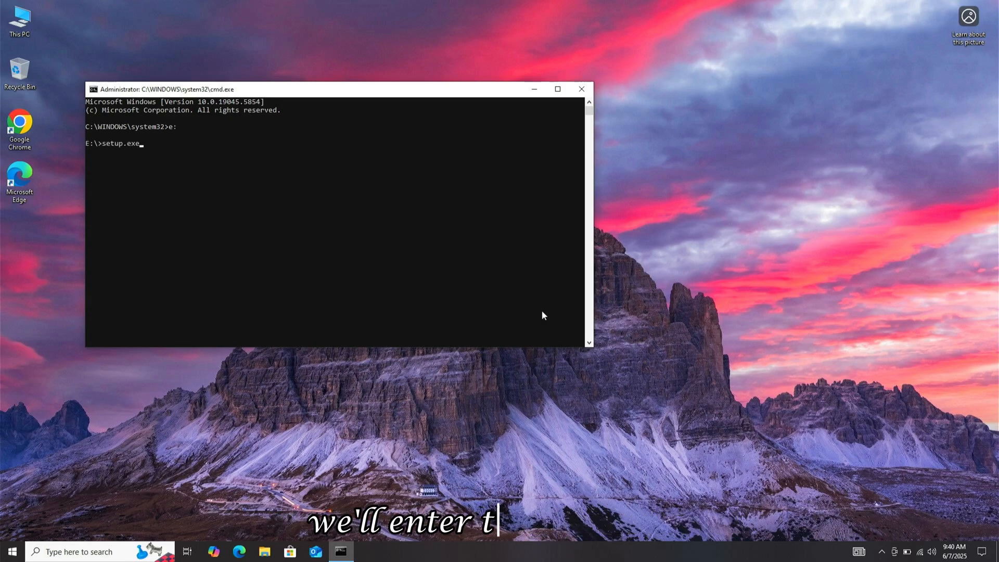
text(/product server)
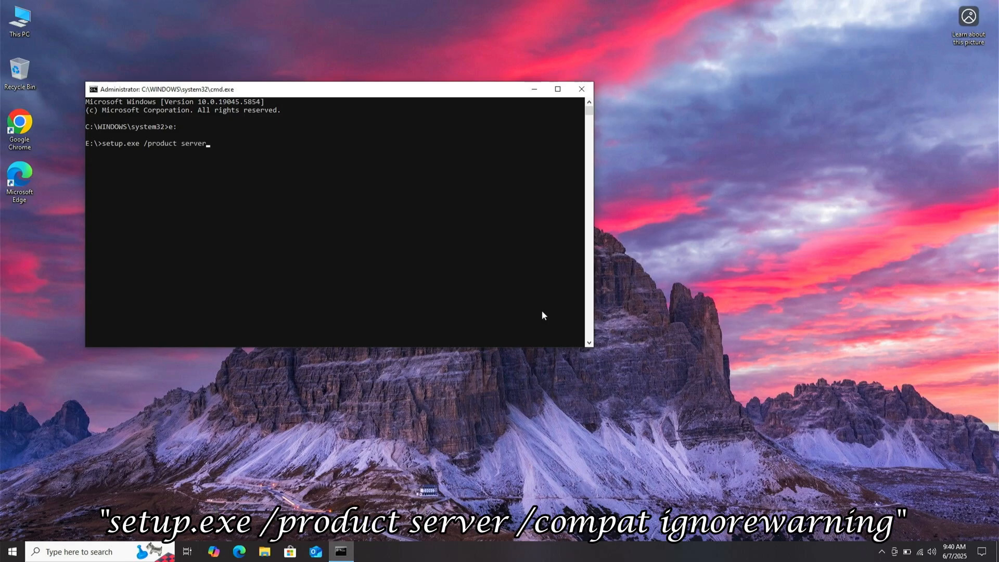
text(/compat ignorewarning)
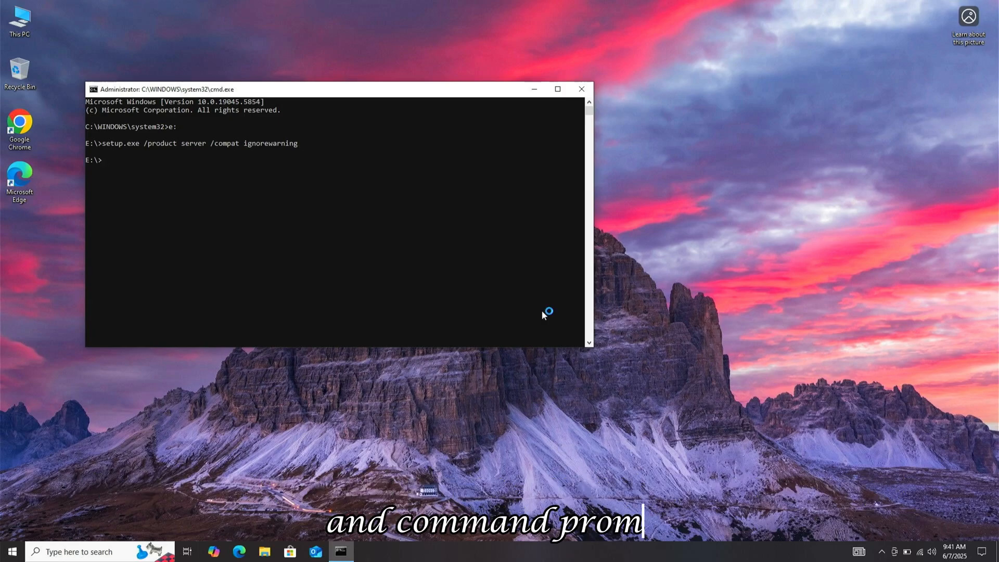
key(enter)
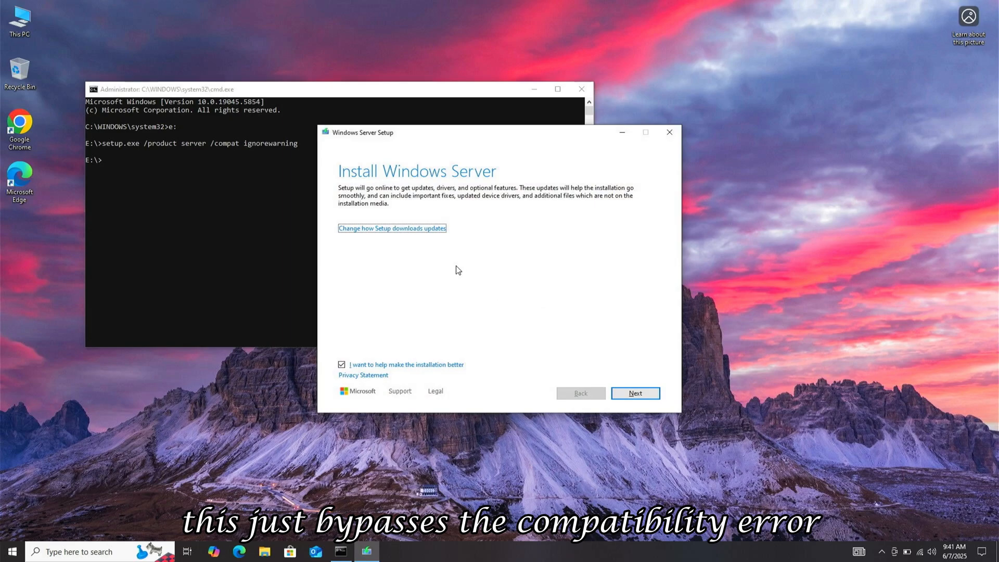
Keep 'Download updates, drivers and optional features' selected and advance to the license terms
click(392, 227)
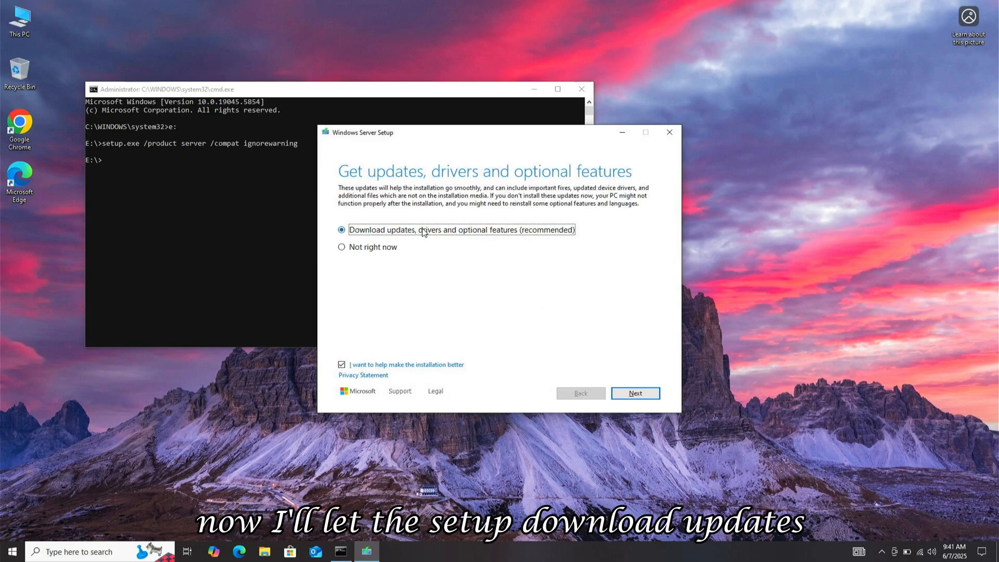
mouse_move(438, 238)
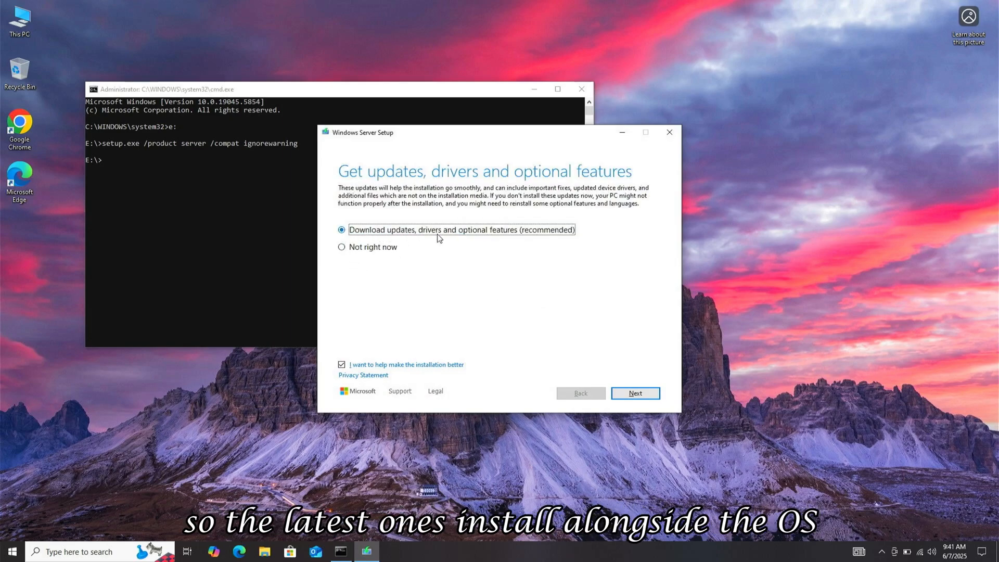
click(634, 394)
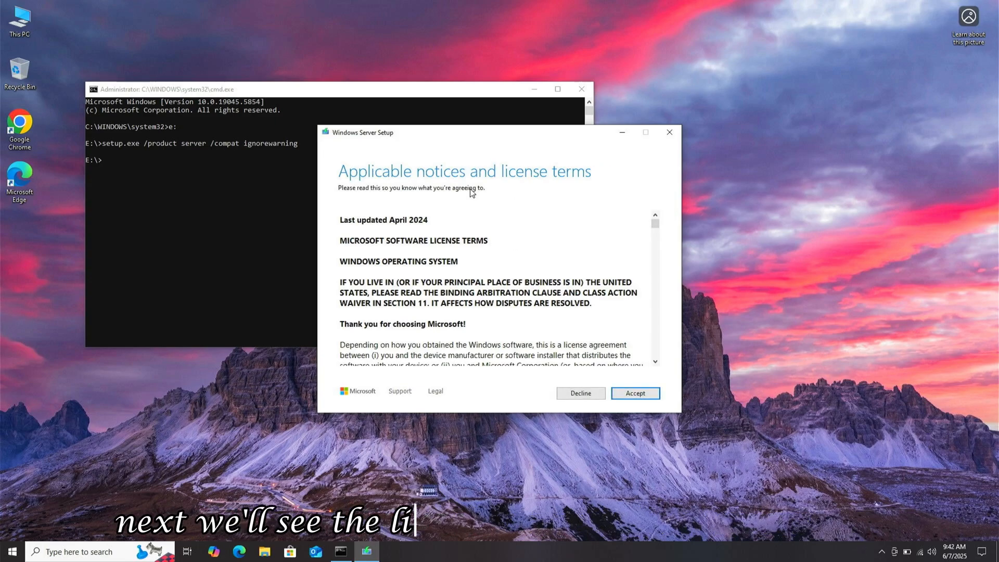
Accept the license, keep files, settings and apps, and install Windows 11 Pro
scroll(down, 3)
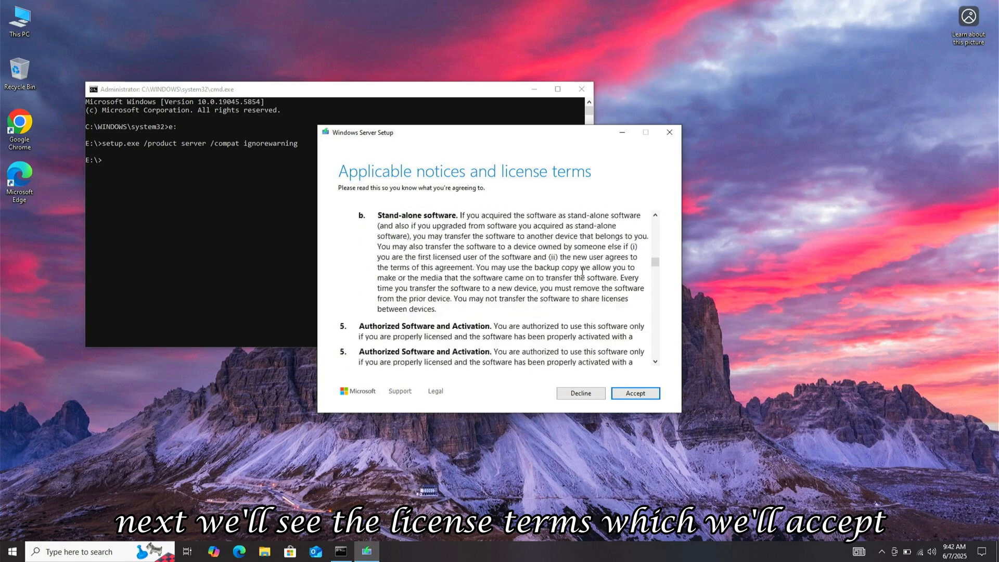
click(634, 393)
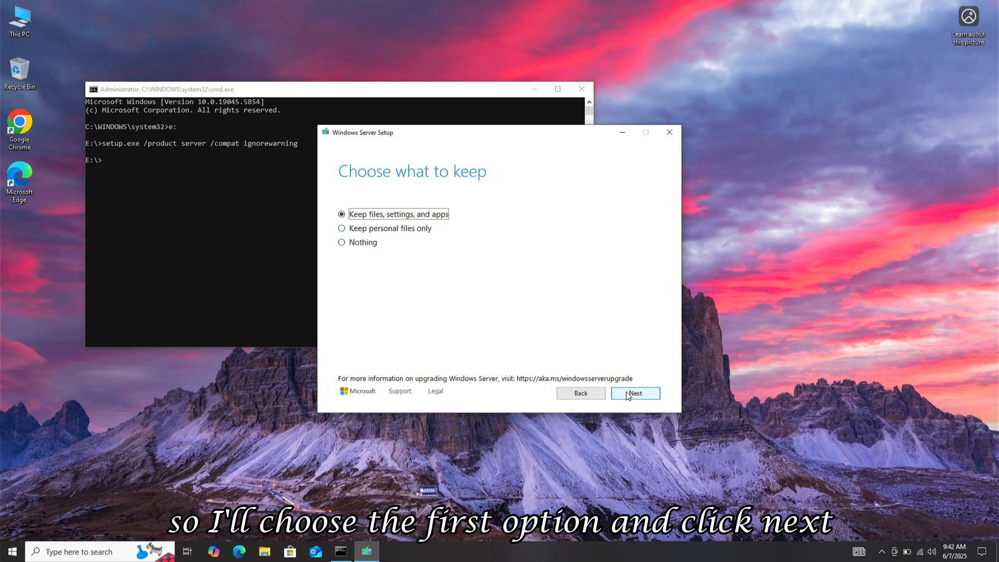
click(634, 394)
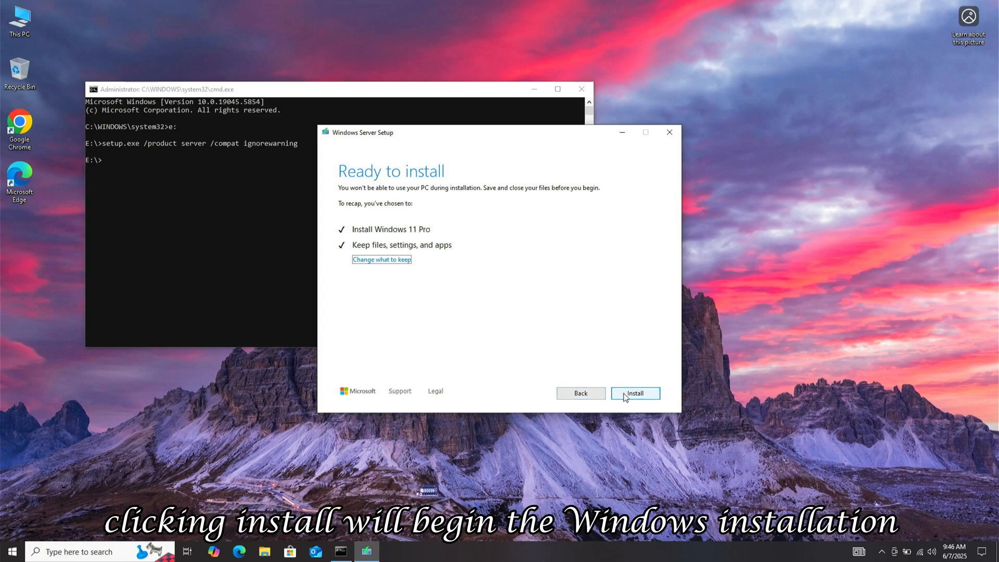
click(634, 393)
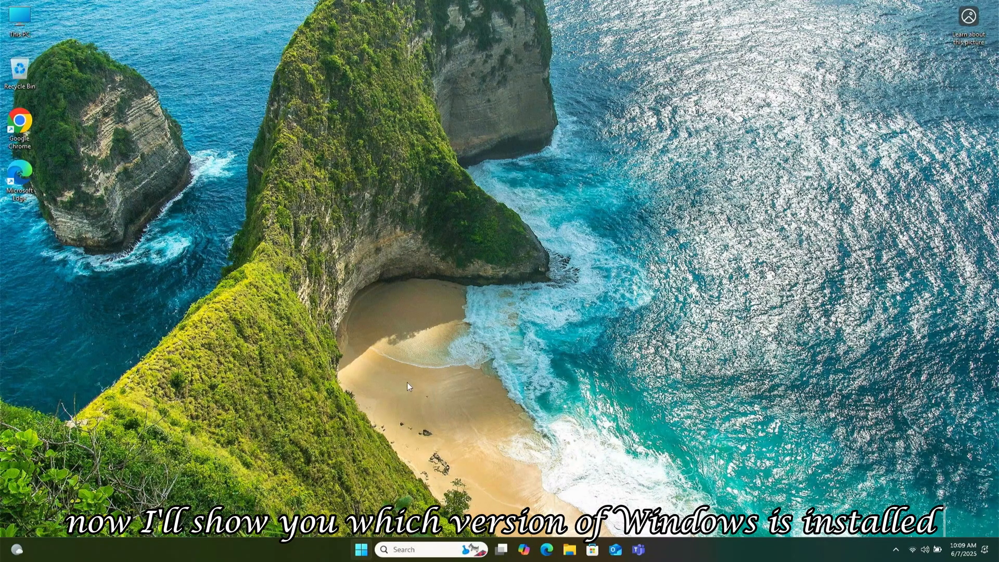
click(360, 550)
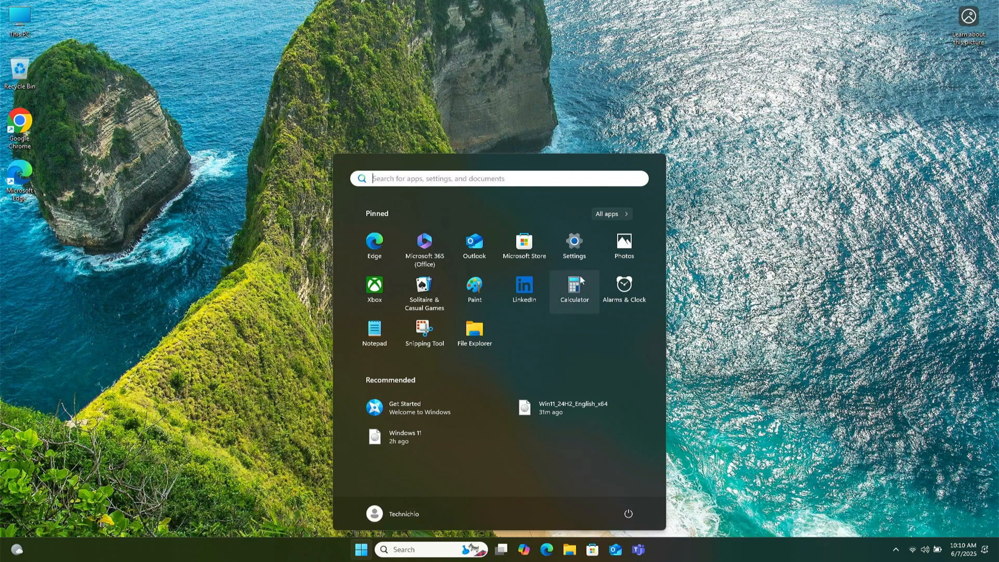
click(572, 246)
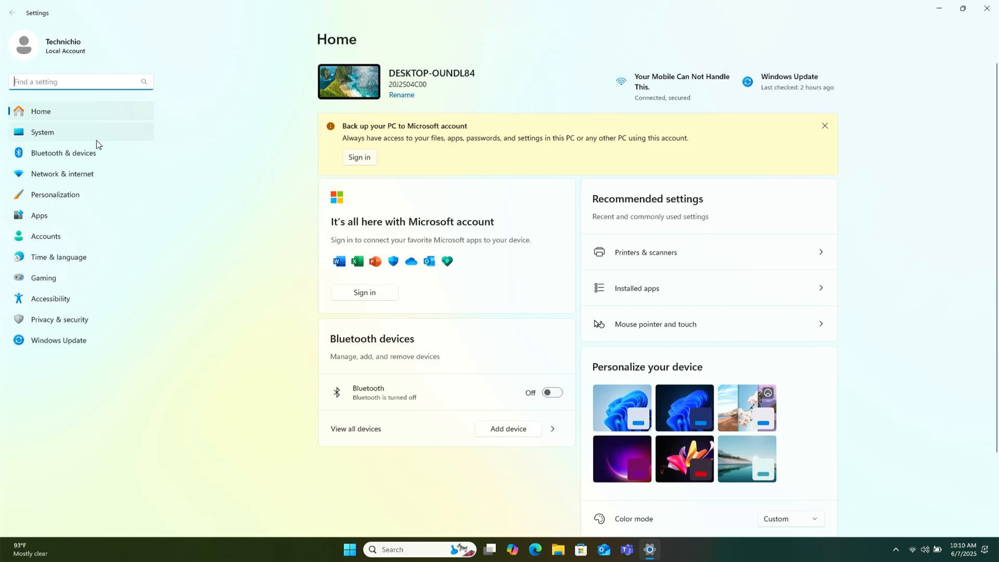
click(42, 132)
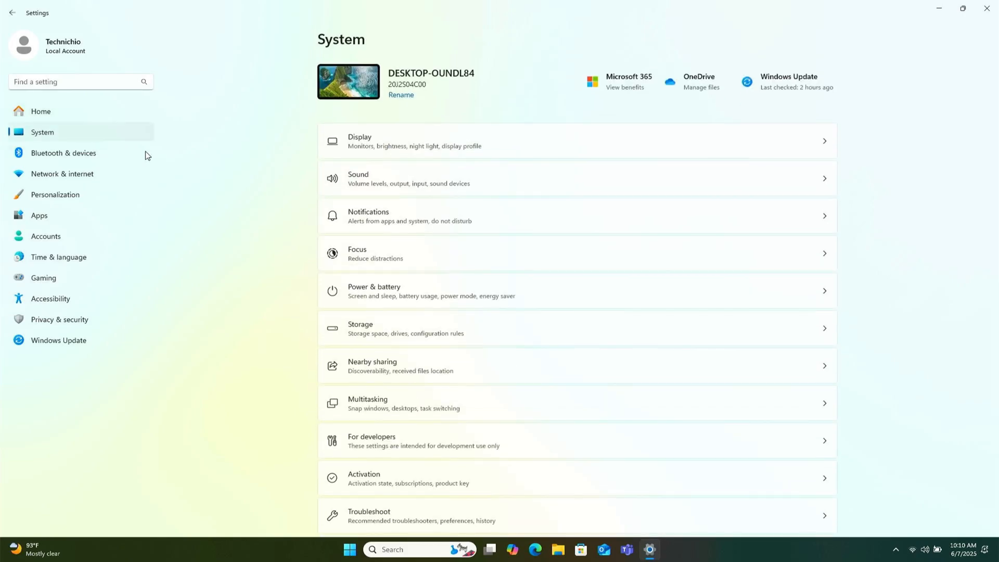
scroll(down, 3)
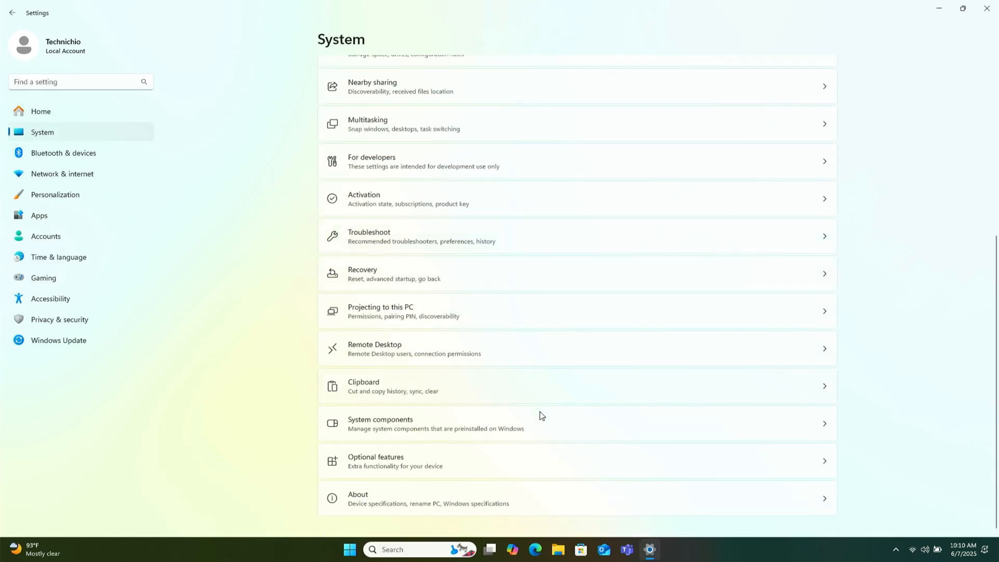
click(358, 499)
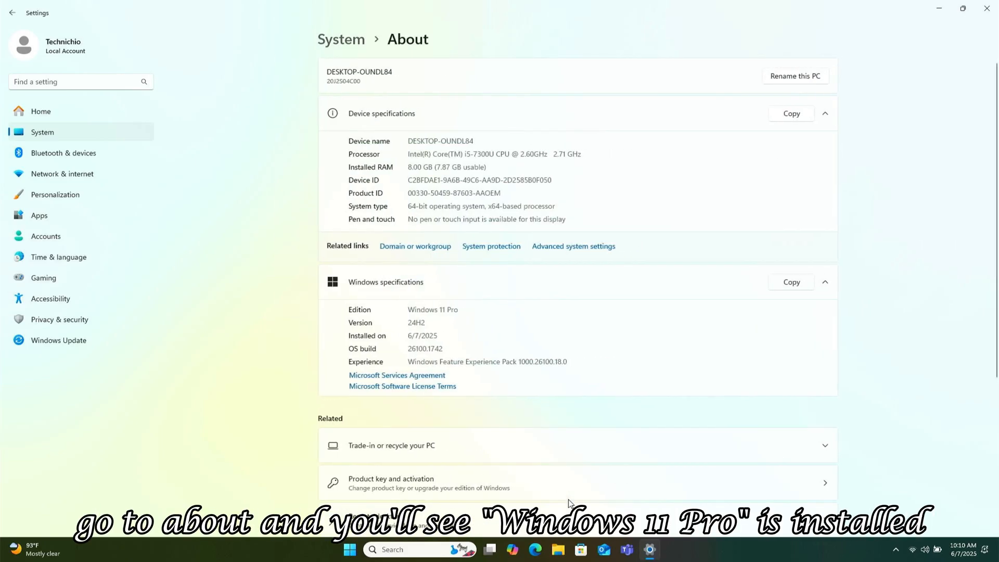
mouse_move(410, 326)
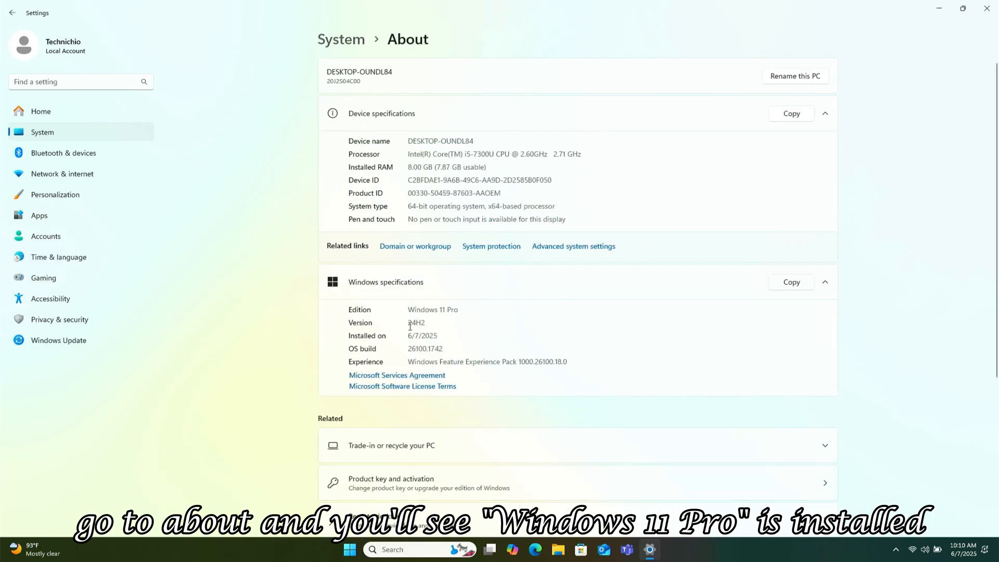
mouse_move(374, 342)
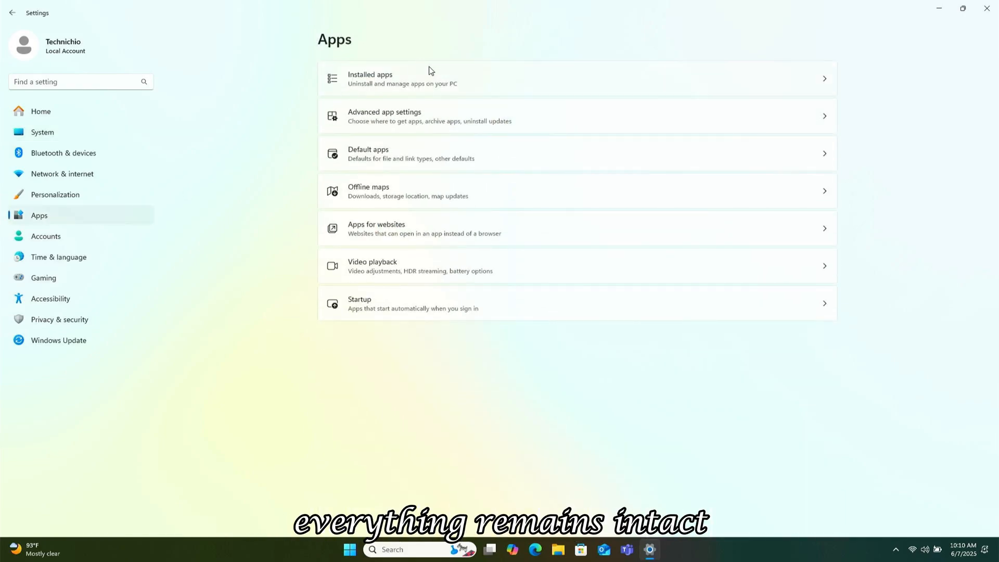
click(401, 79)
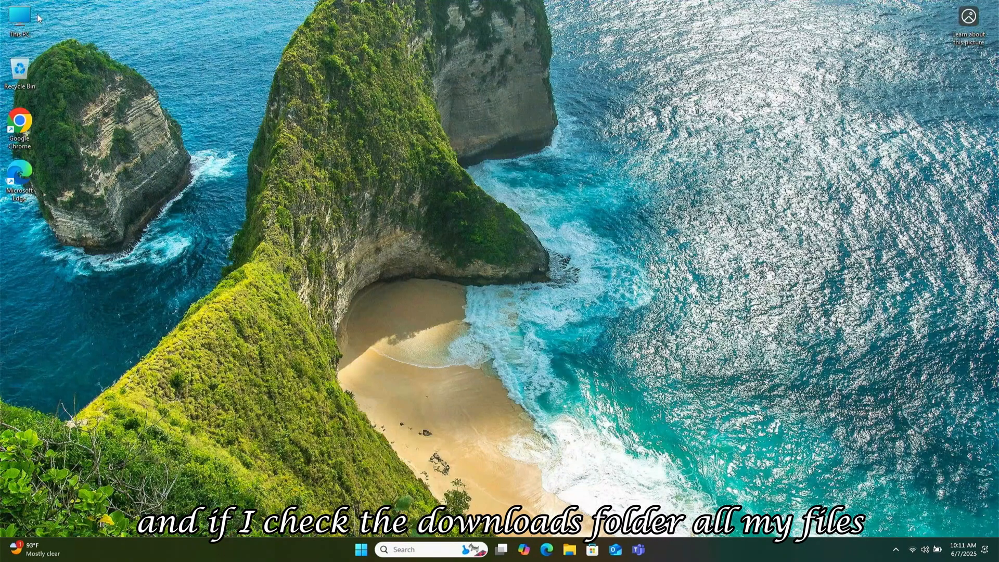
Browse to Downloads › ABDM › Compressed to confirm Win11_24H2_English_x64 is still there
double_click(20, 17)
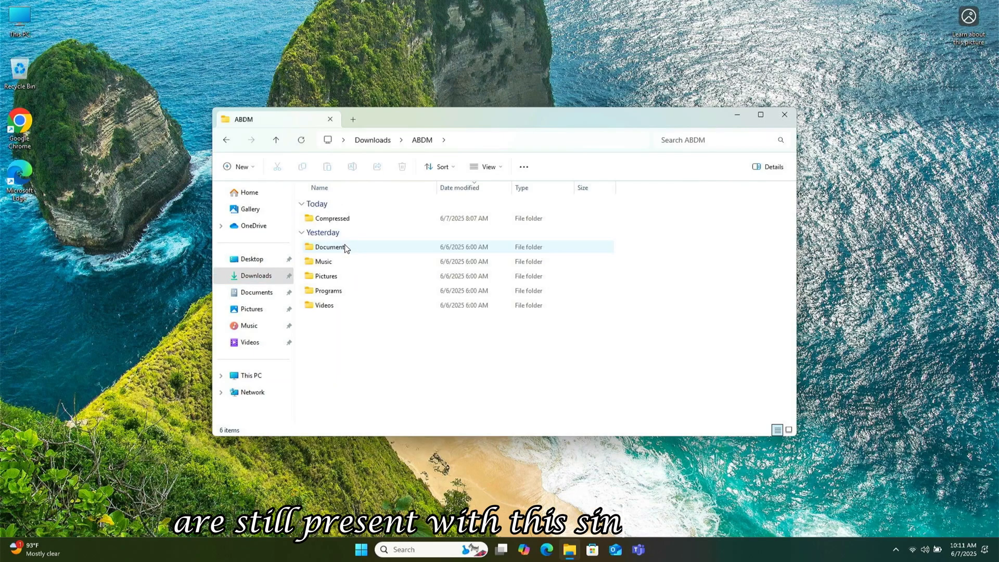
double_click(331, 219)
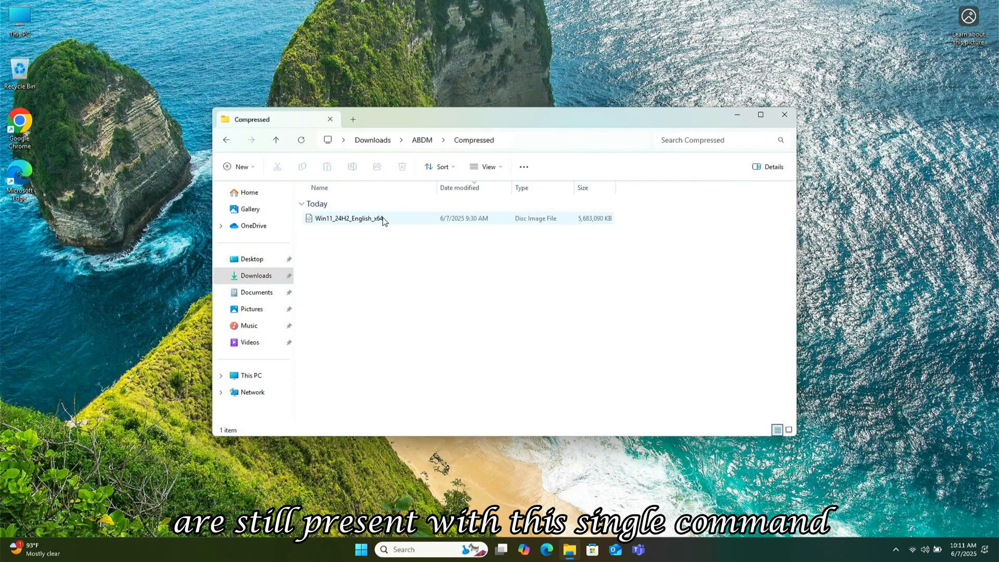